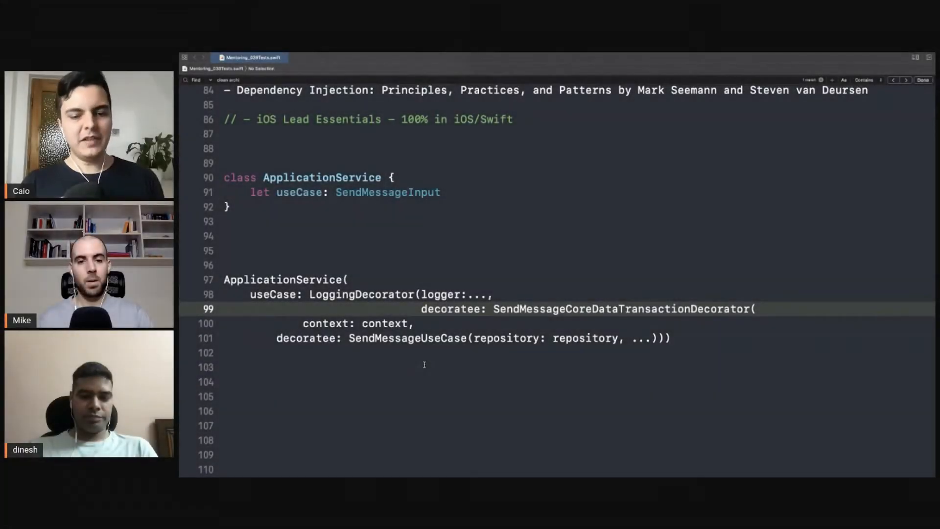
# Scroll down to the Business logic section with the Channel struct and its 50-message limit.
pyautogui.scroll(-3)
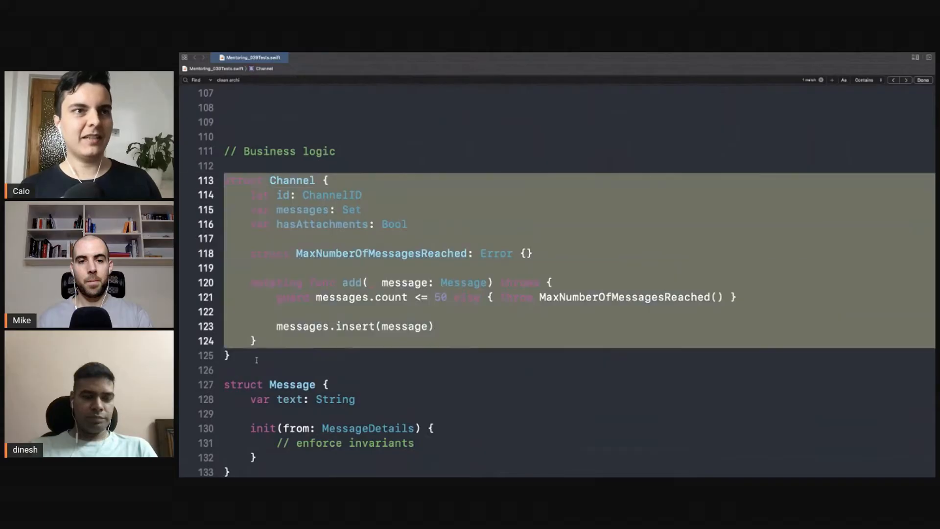
# Deselect the Channel code and scroll to the SendMessageUseCase class with its send method.
pyautogui.click(246, 355)
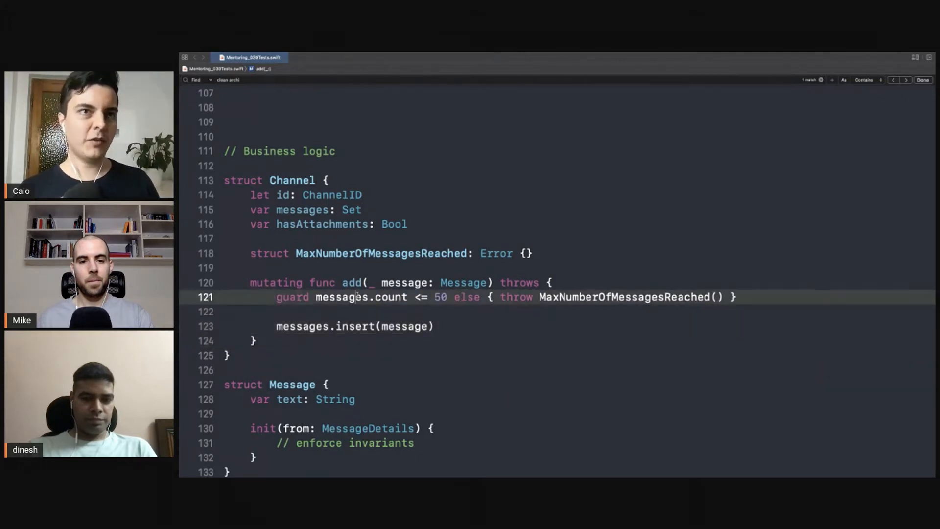
pyautogui.scroll(-3)
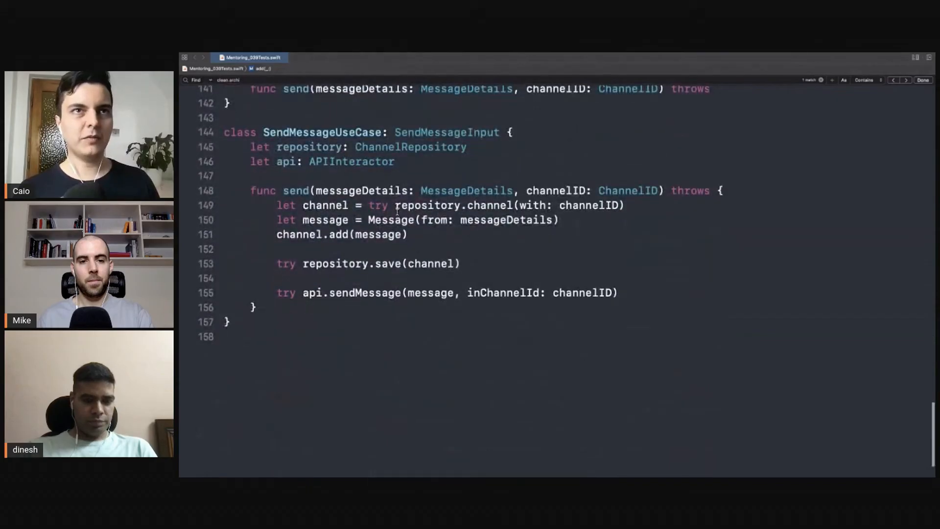